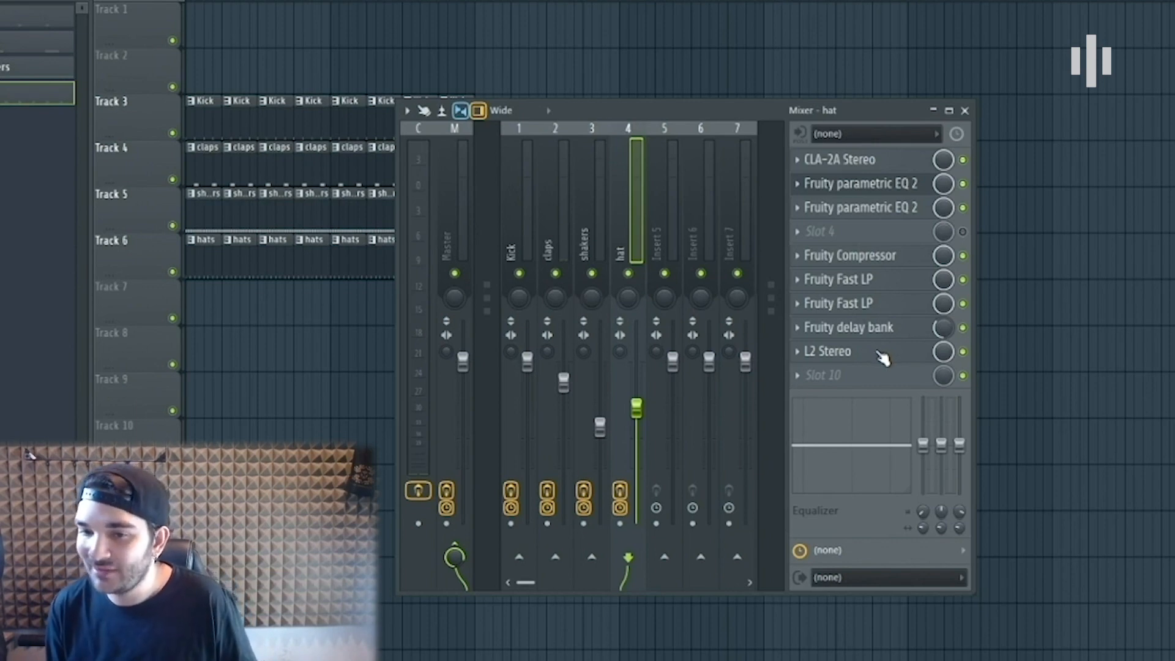
# Open the hat channel's L2 Stereo limiter to view its threshold and ceiling
pyautogui.click(827, 351)
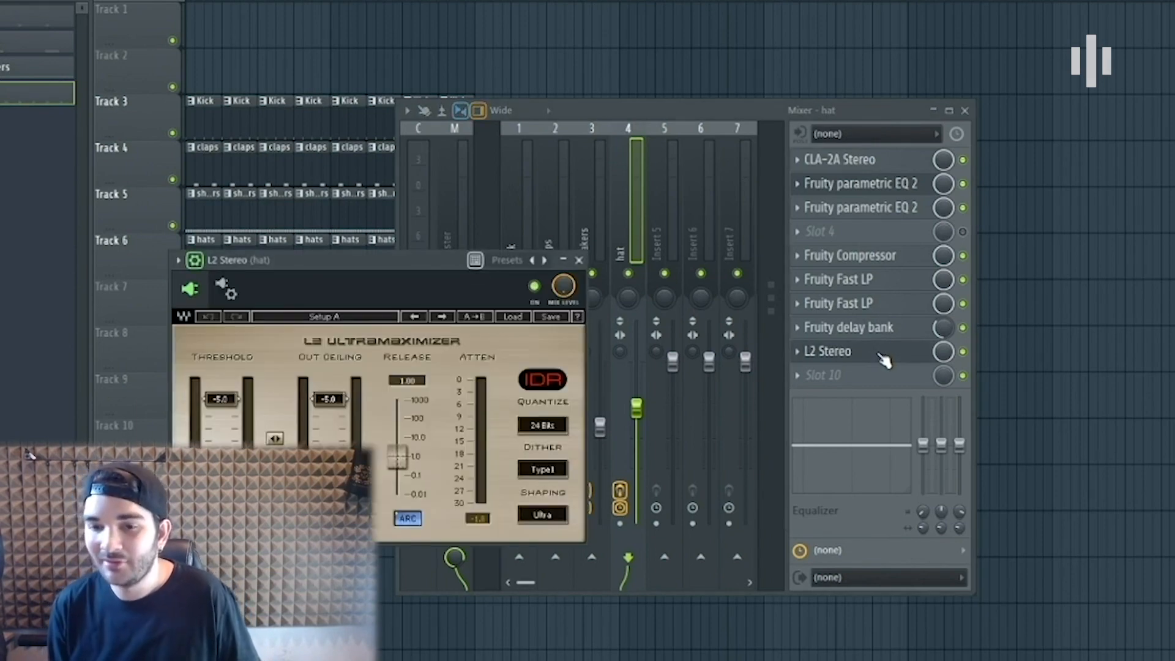
pyautogui.moveTo(915, 336)
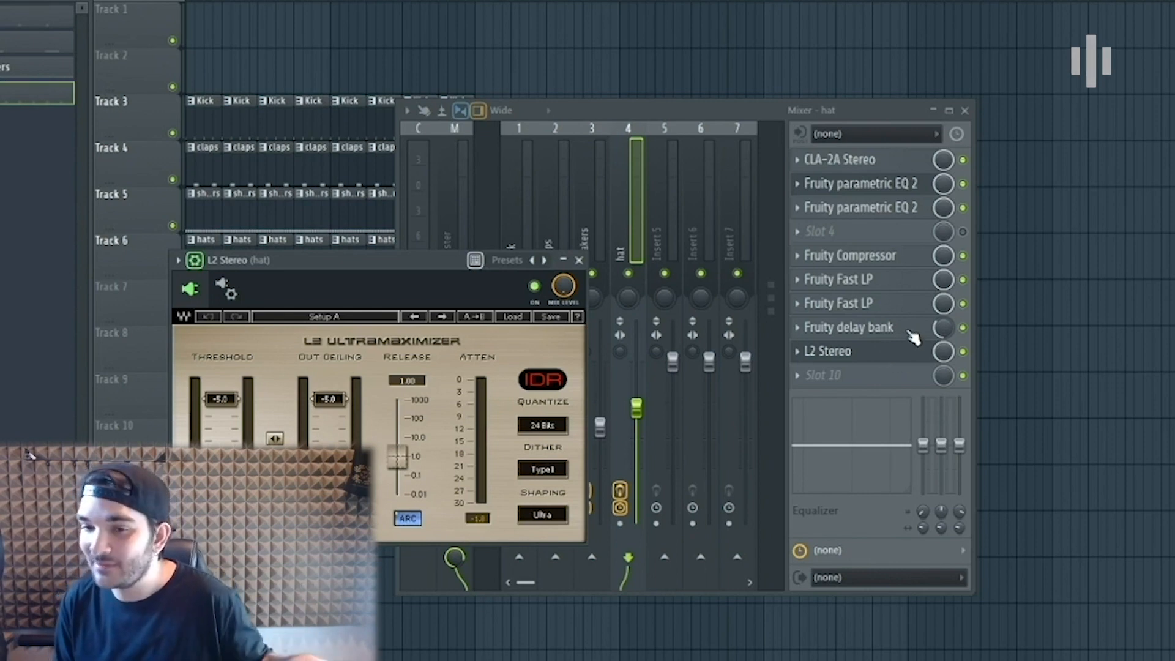
pyautogui.moveTo(976, 337)
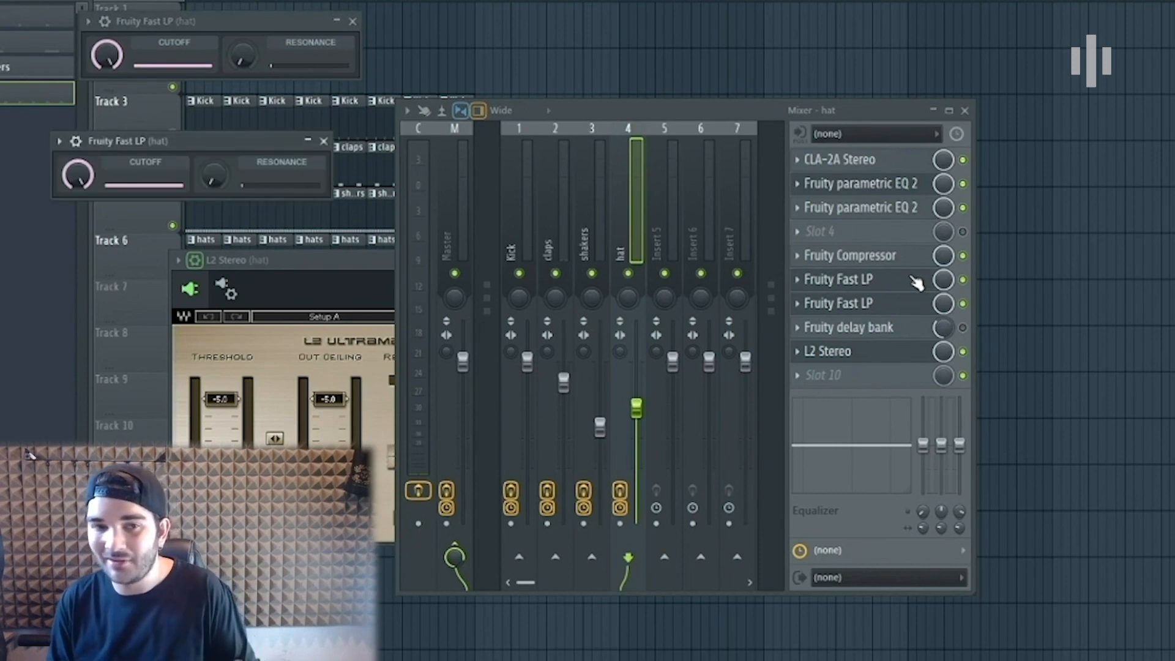
pyautogui.moveTo(909, 289)
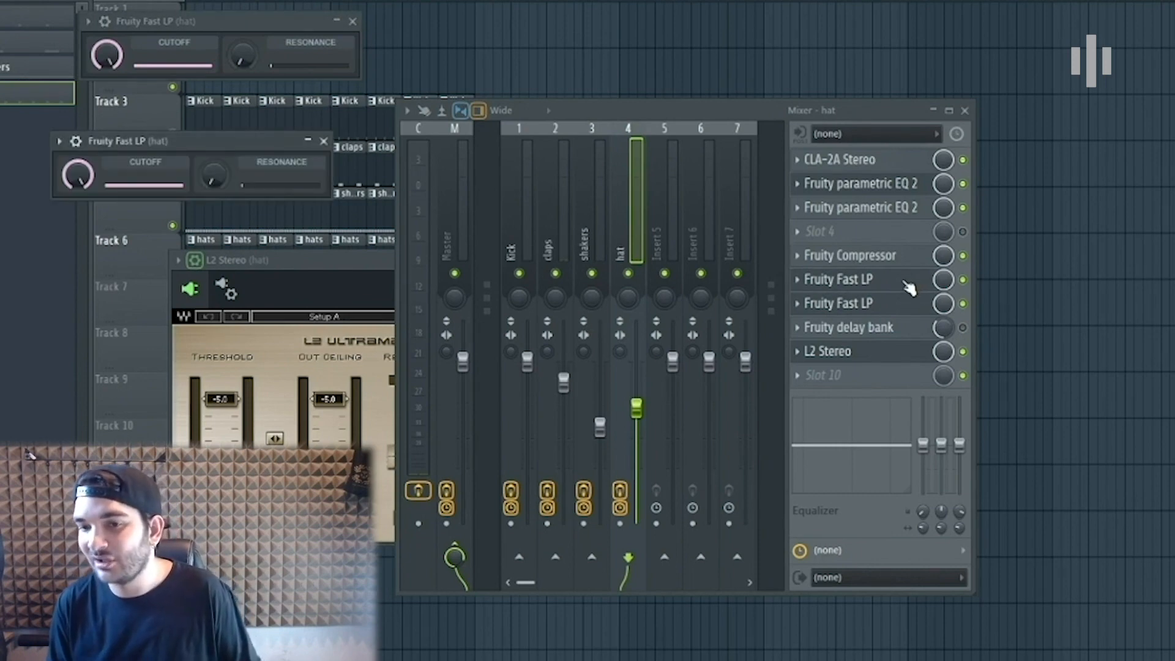
# Open the hat channel's Fruity Fast LP filters to show cutoff and resonance
pyautogui.click(849, 255)
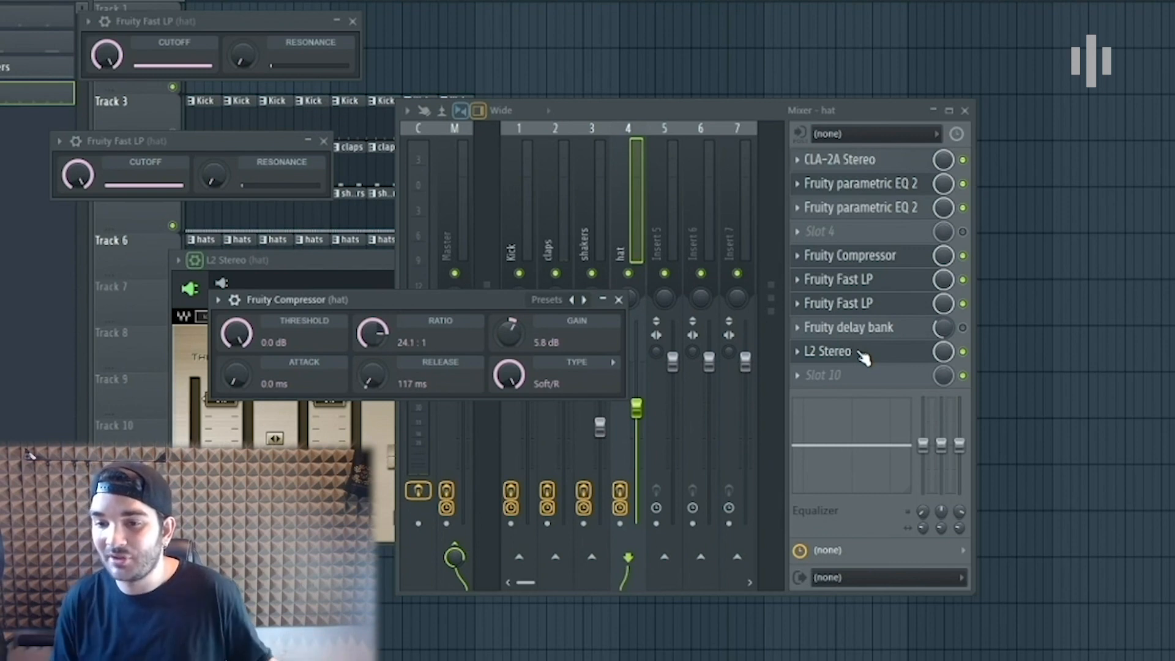
pyautogui.moveTo(941, 259)
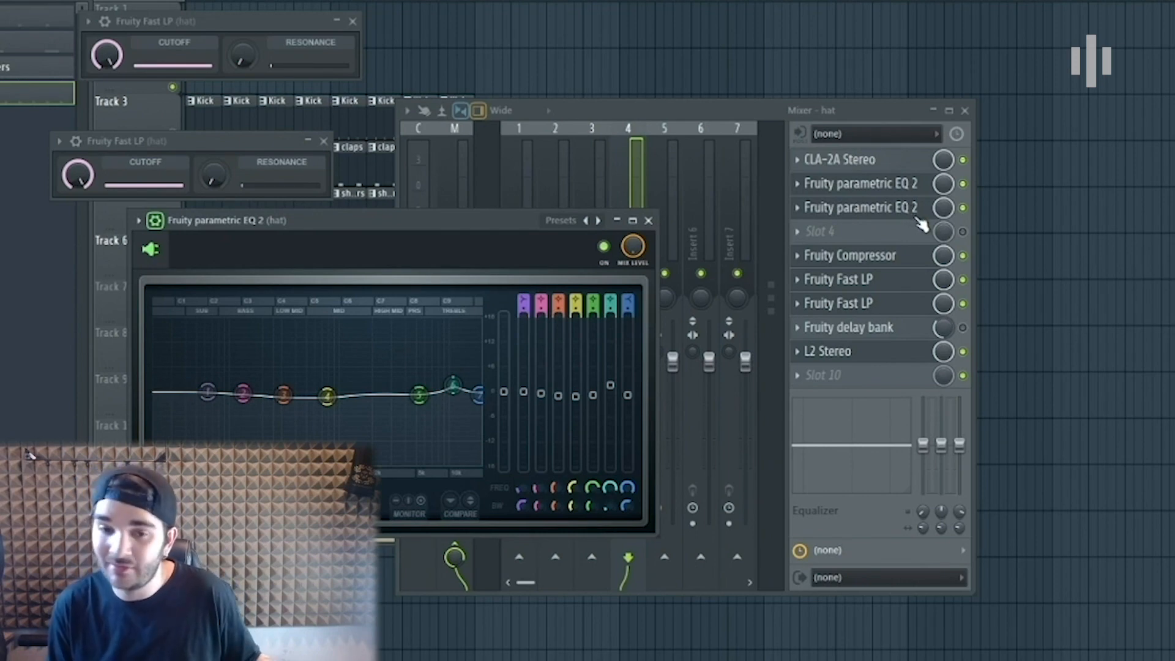
# Drag the Fruity parametric EQ 2 high-frequency band near 10 kHz to reshape it
pyautogui.moveTo(453, 384); pyautogui.dragTo(453, 390)
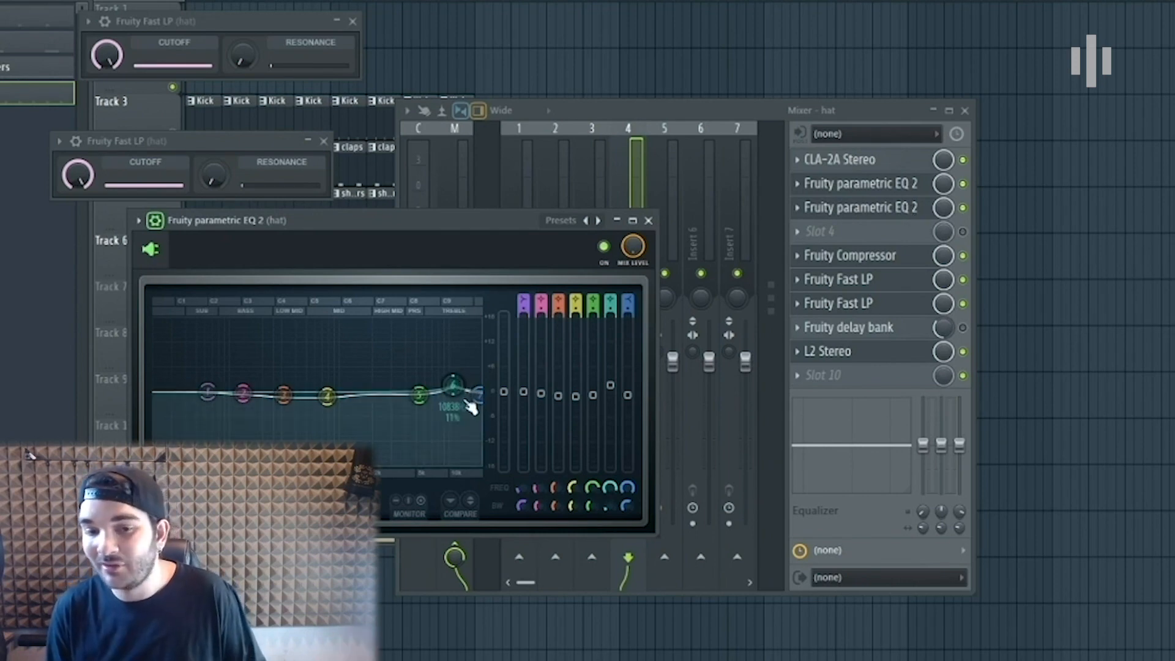